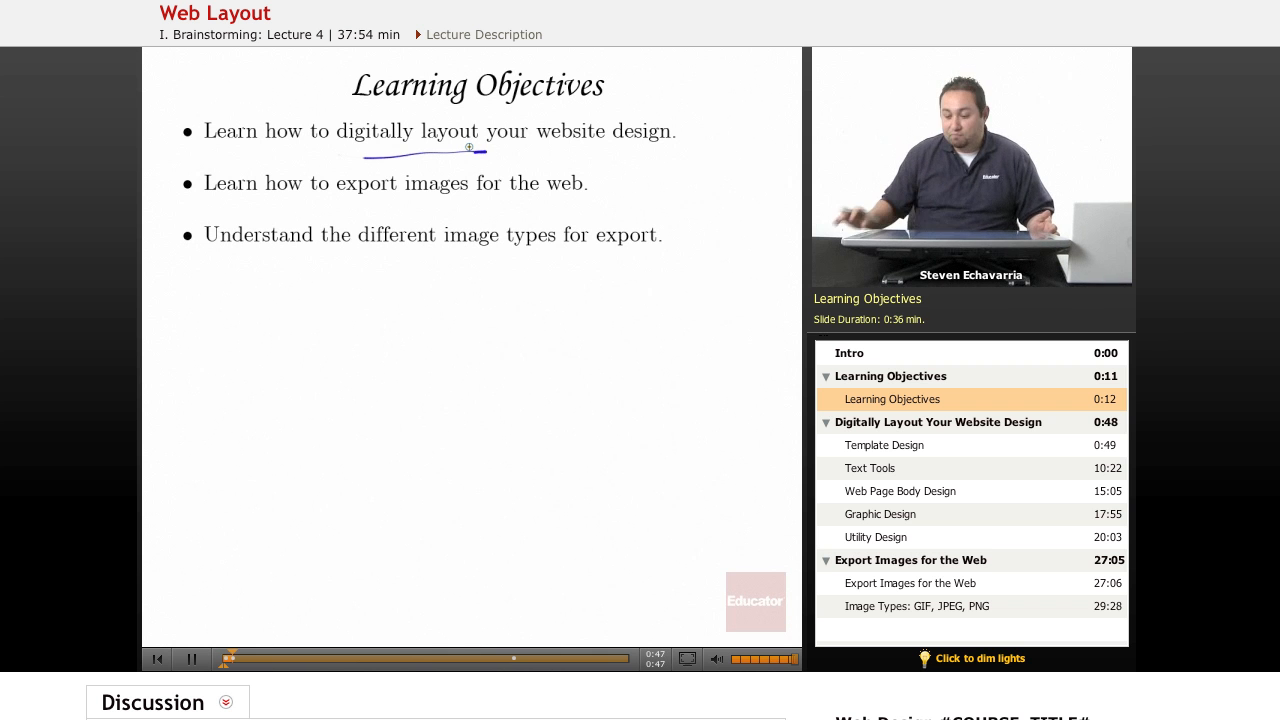
Bring up Photoshop showing web_layout comp.psd with the Kids header, nav bar and content boxes.
left_click(883, 445)
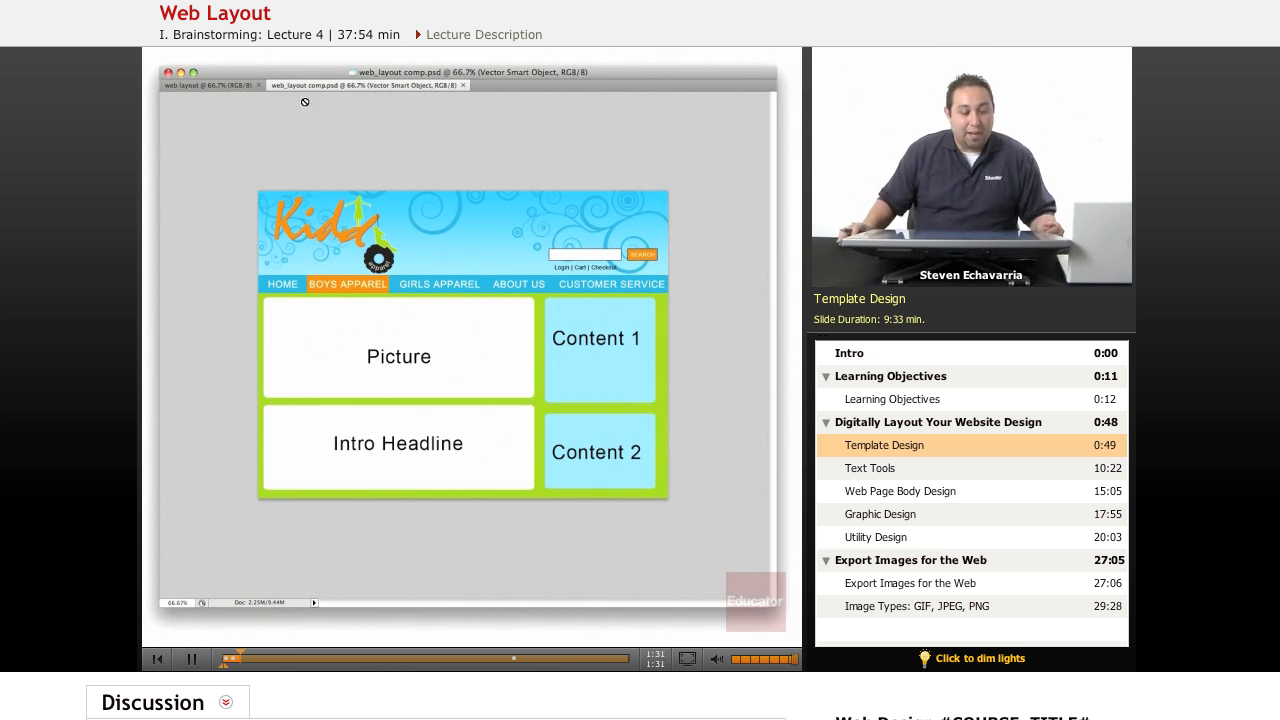
Switch to the blank web layout document, glancing back at the comp before returning.
left_click(210, 85)
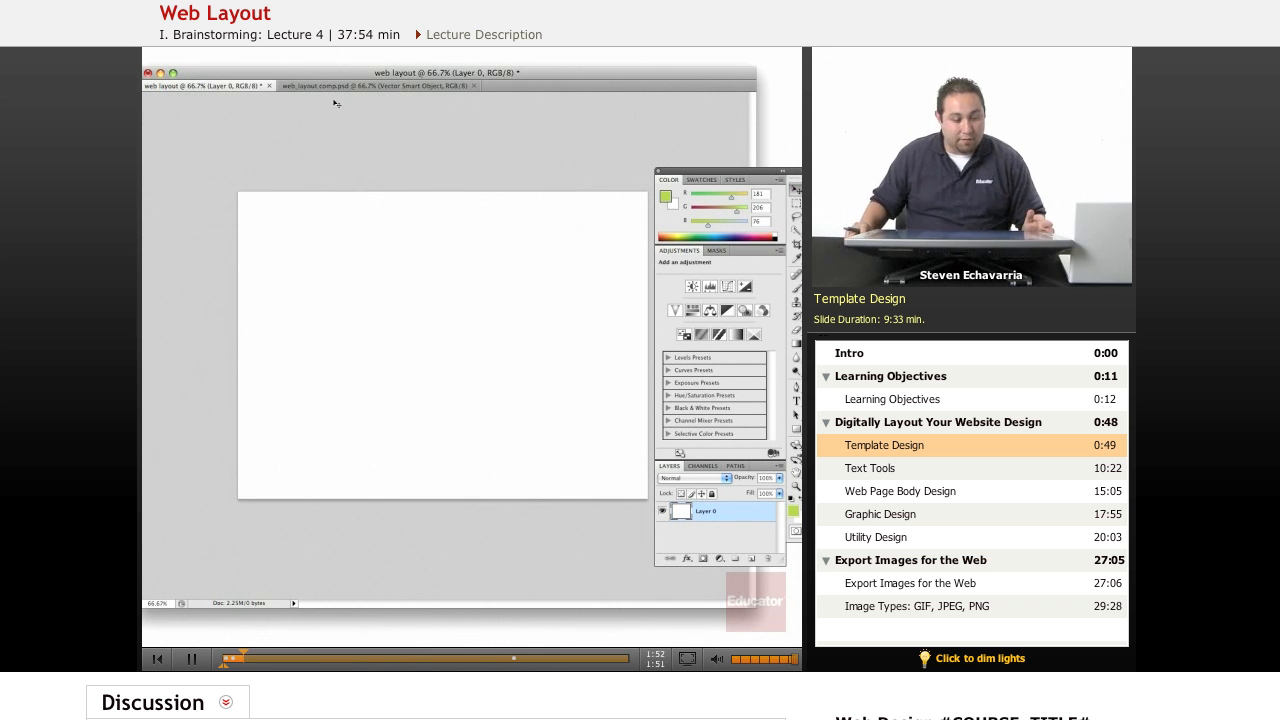
left_click(378, 85)
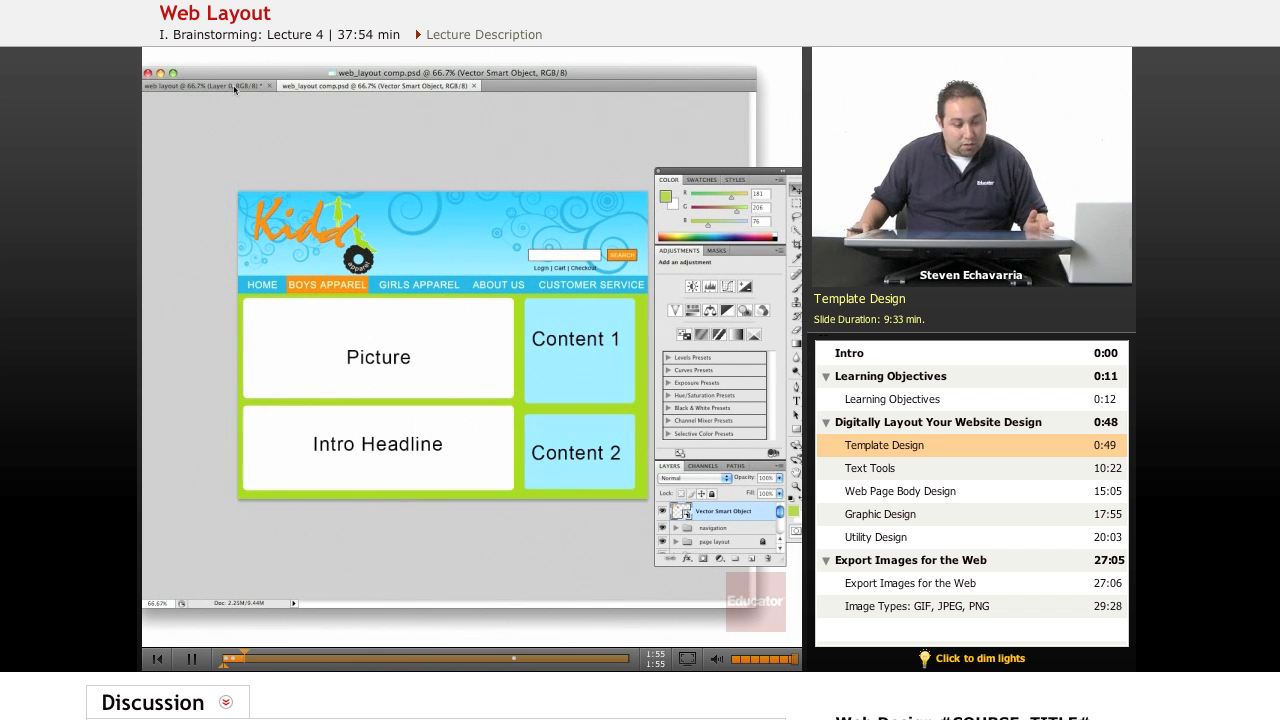
left_click(205, 85)
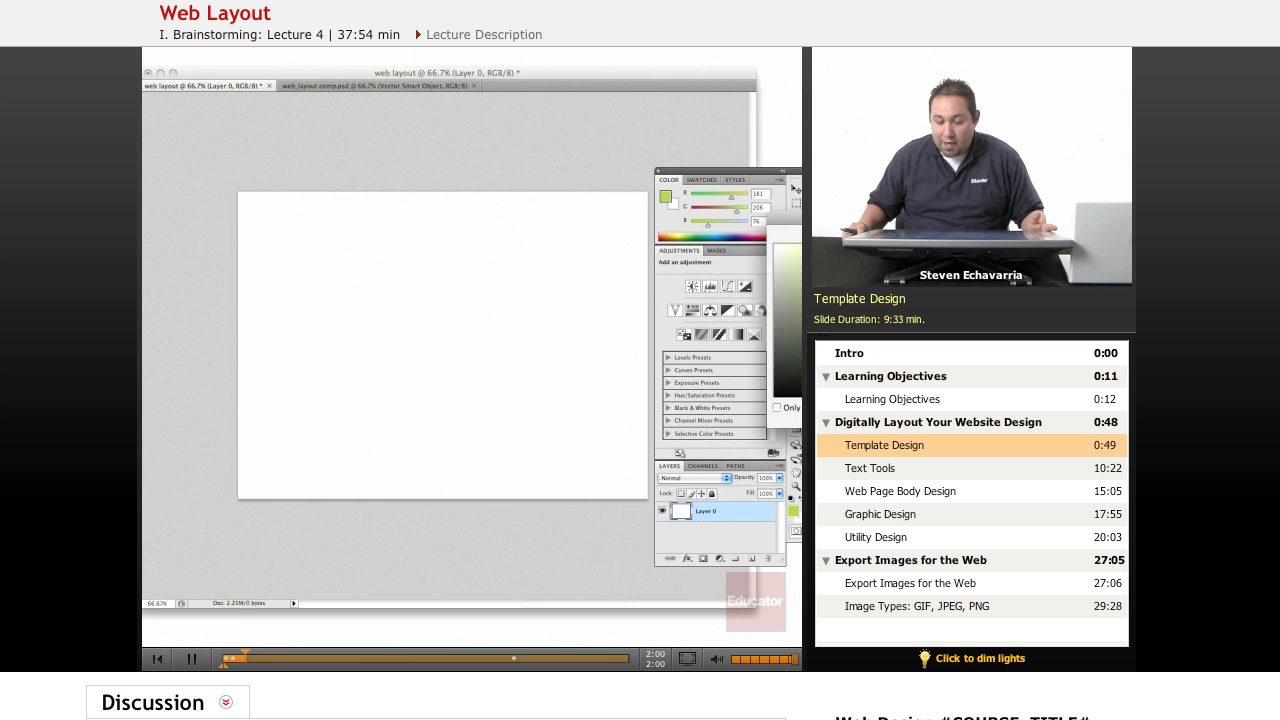
left_click(665, 200)
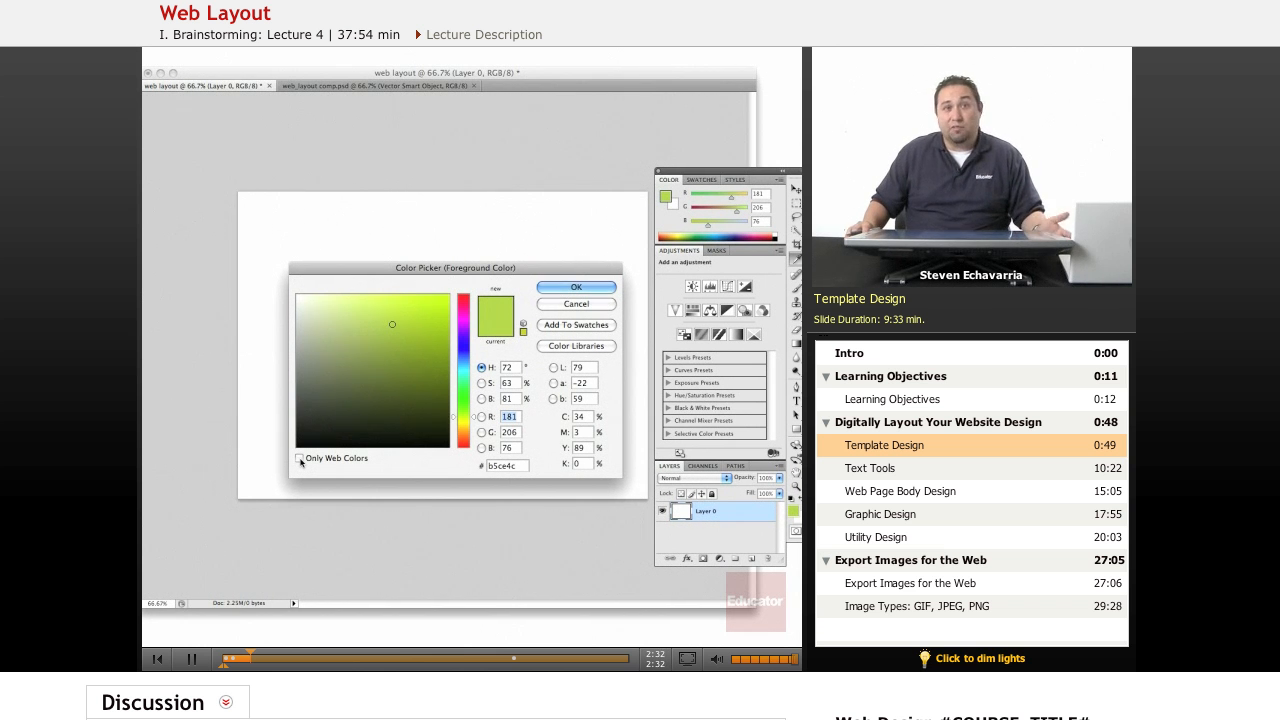
left_click(299, 458)
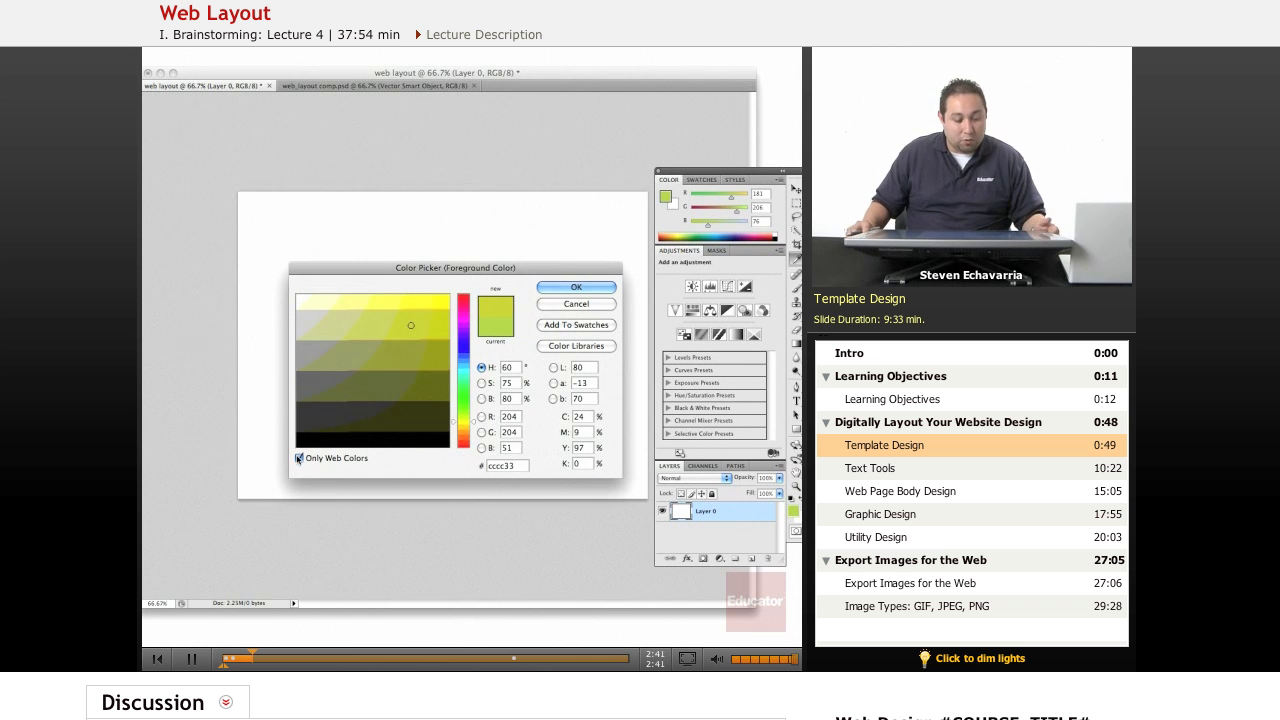
left_click(298, 458)
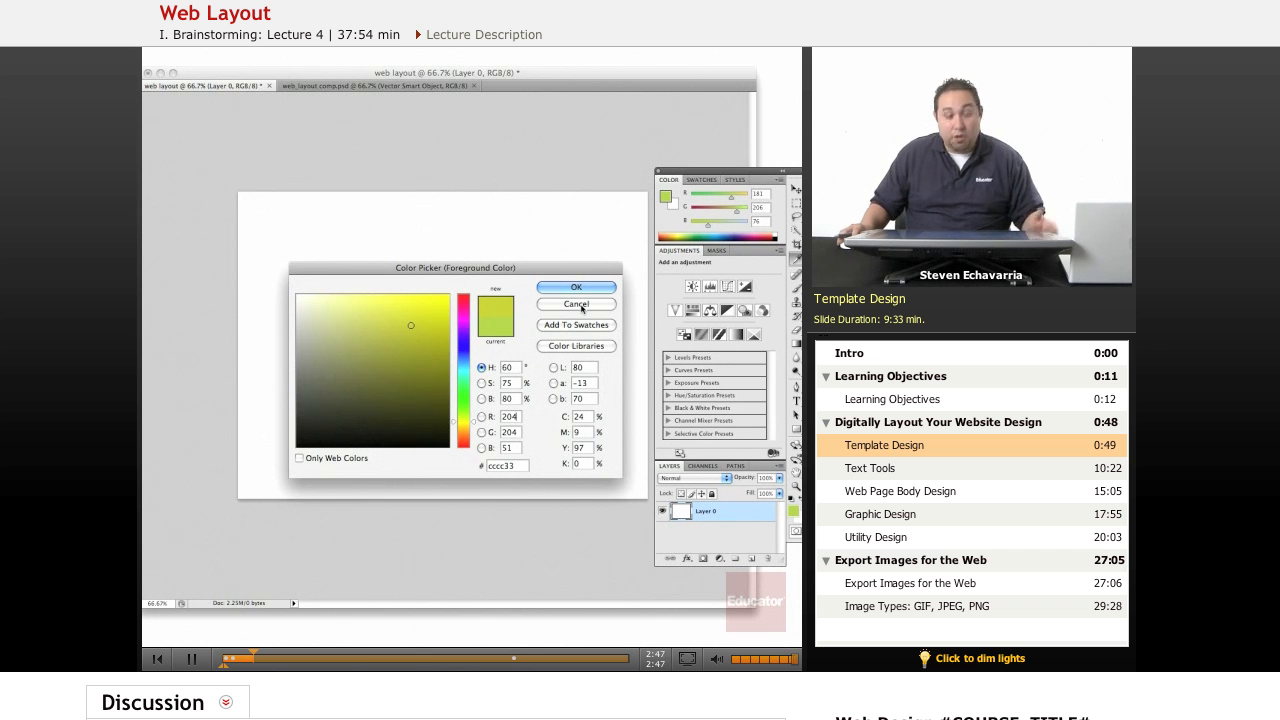
left_click(576, 287)
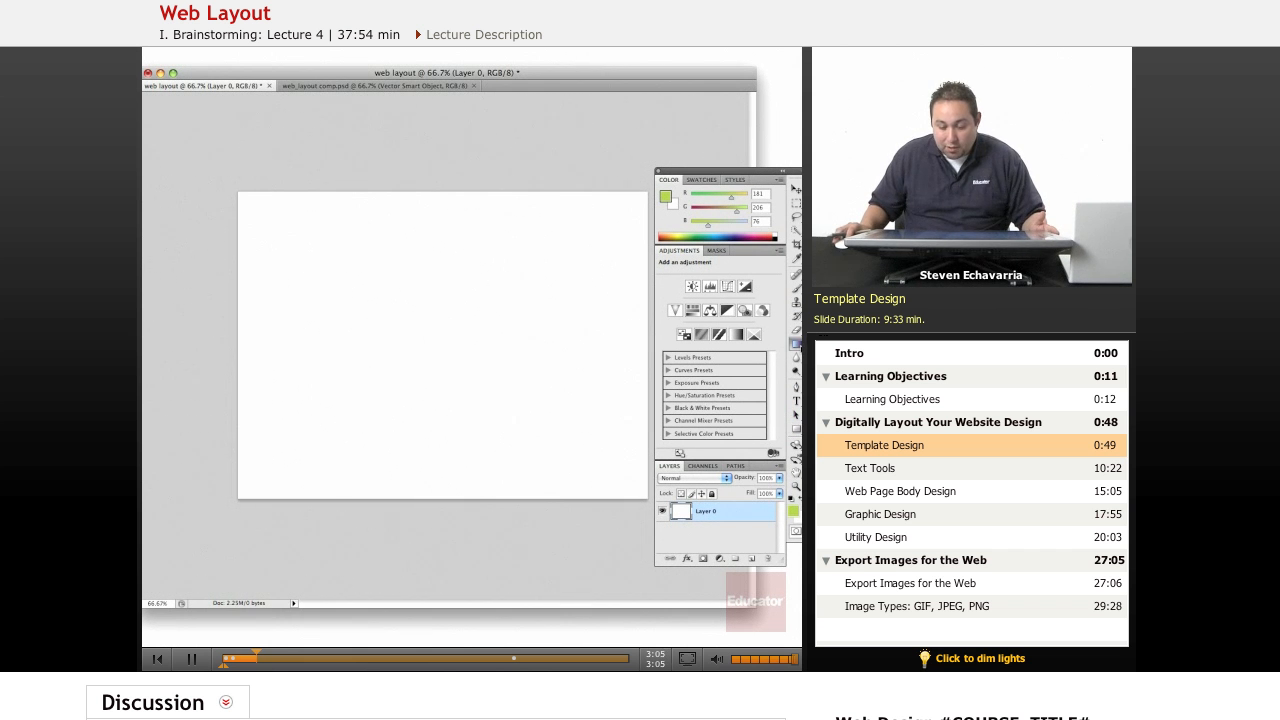
Paint-bucket fill Layer 0 lime green and create an empty layer above it.
left_click(740, 335)
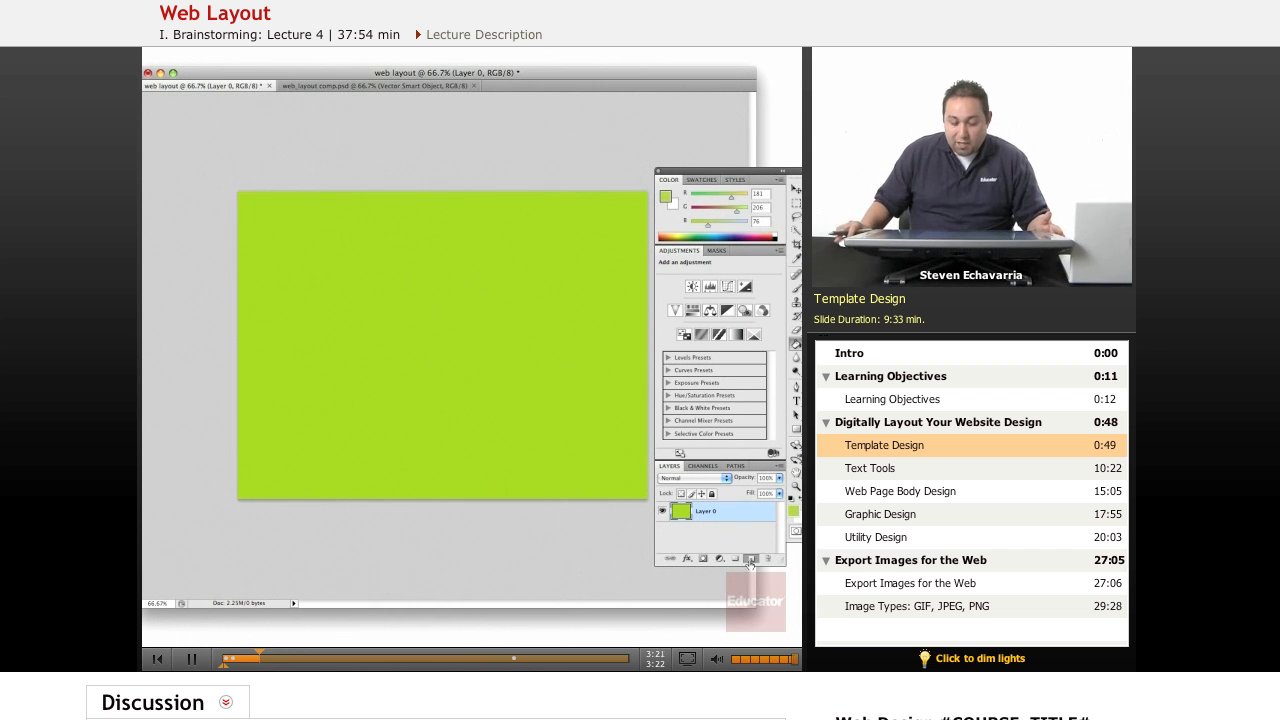
left_click(750, 558)
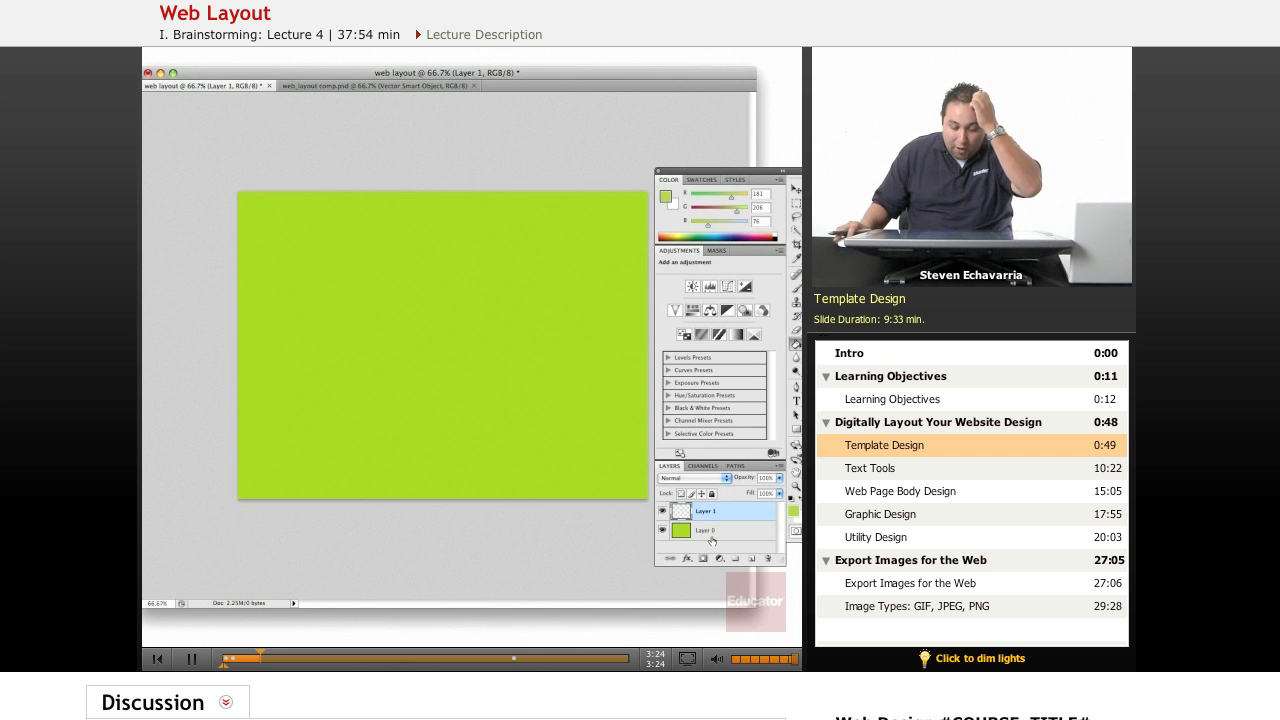
left_click(707, 530)
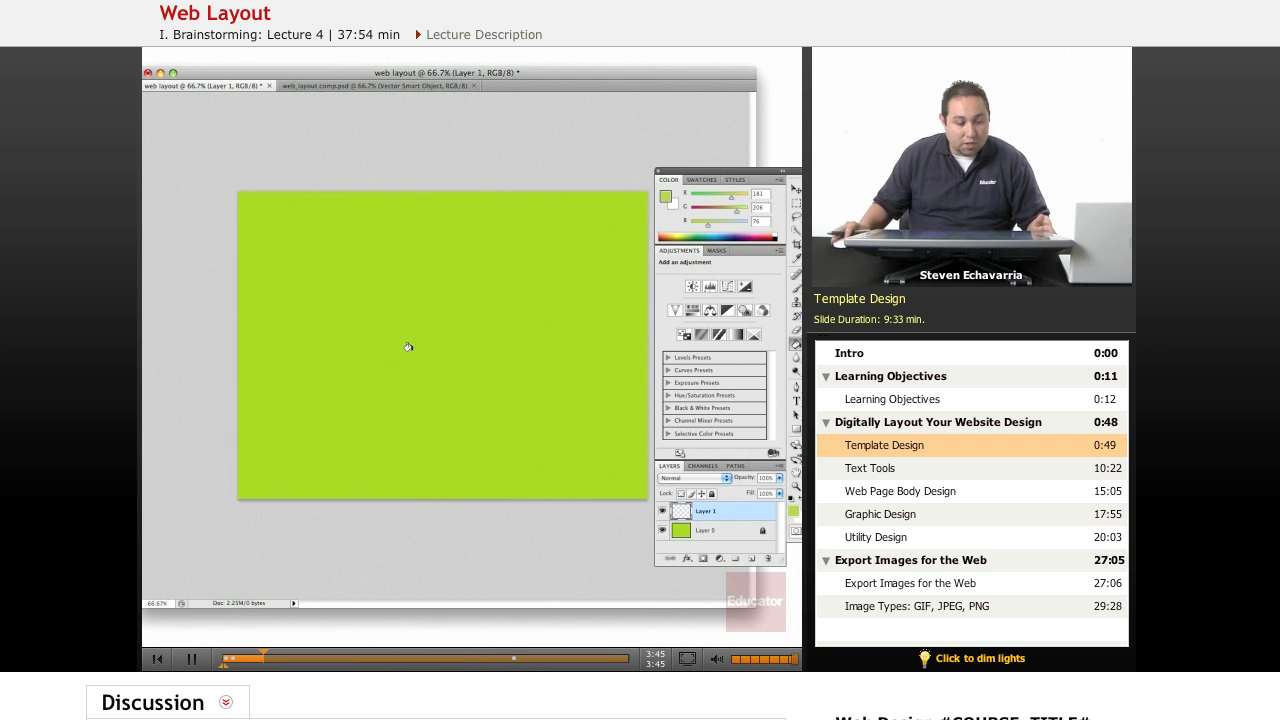
left_click(375, 85)
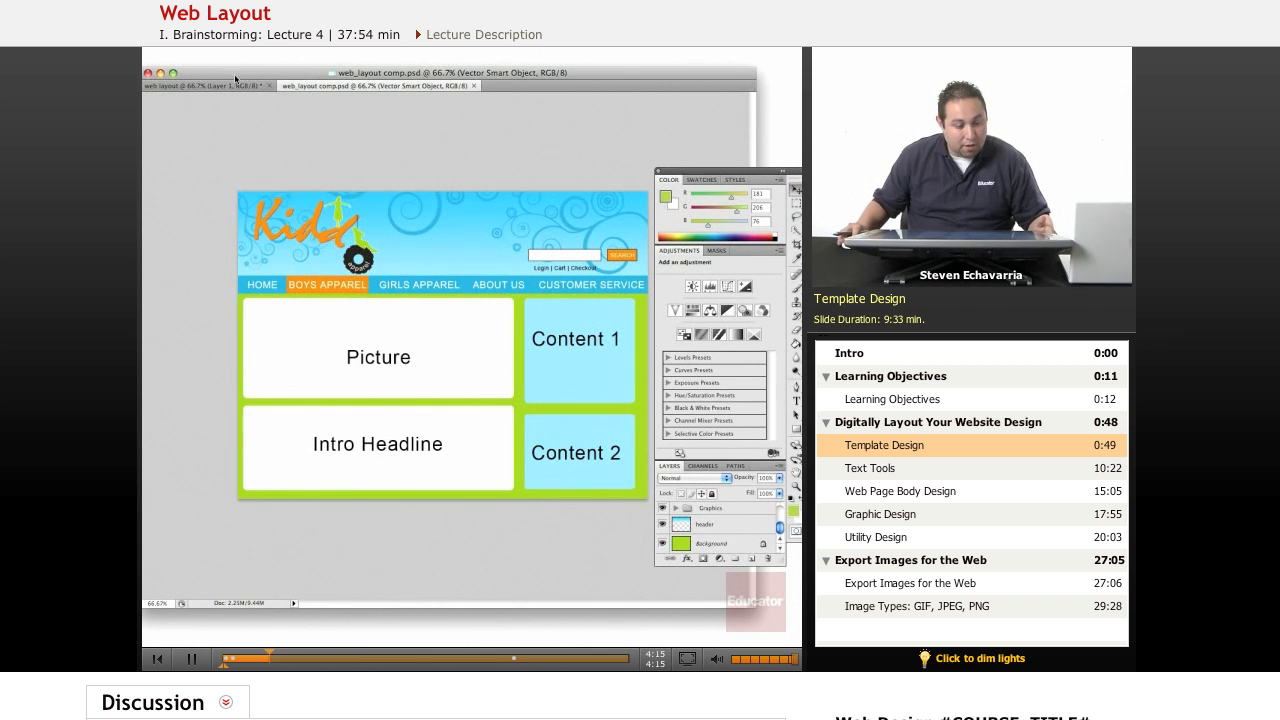
left_click(205, 85)
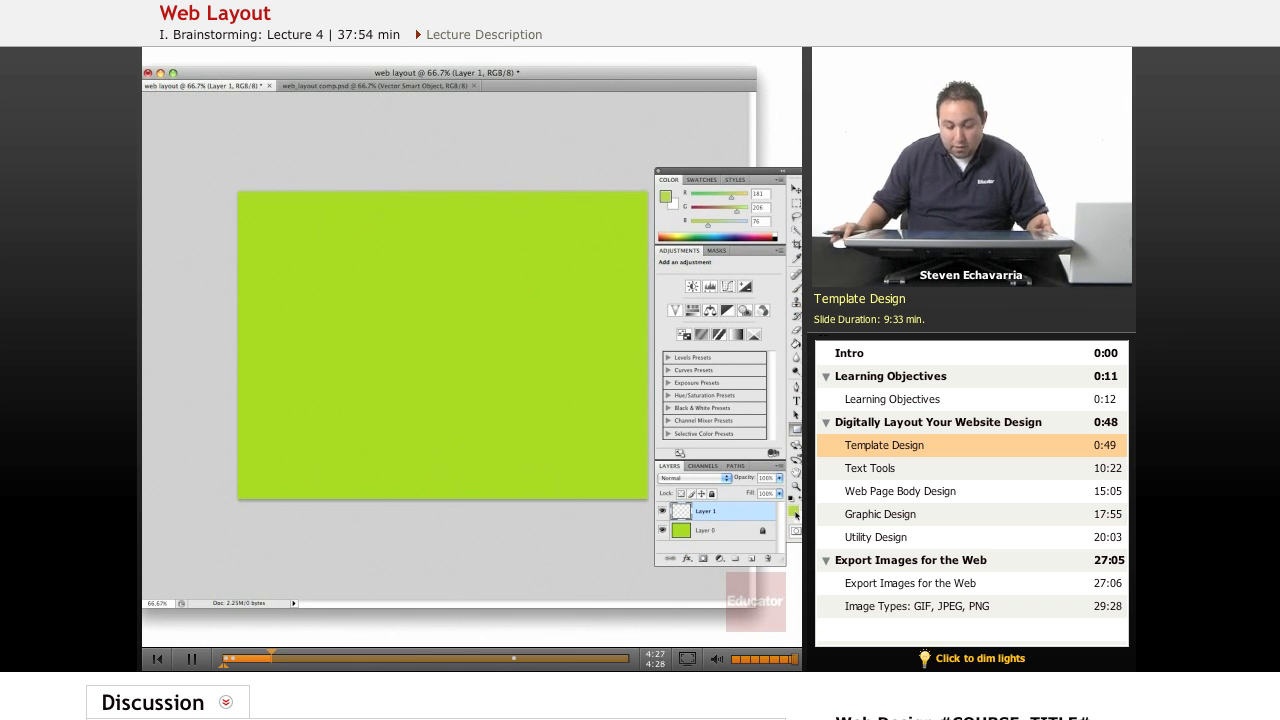
left_click(665, 196)
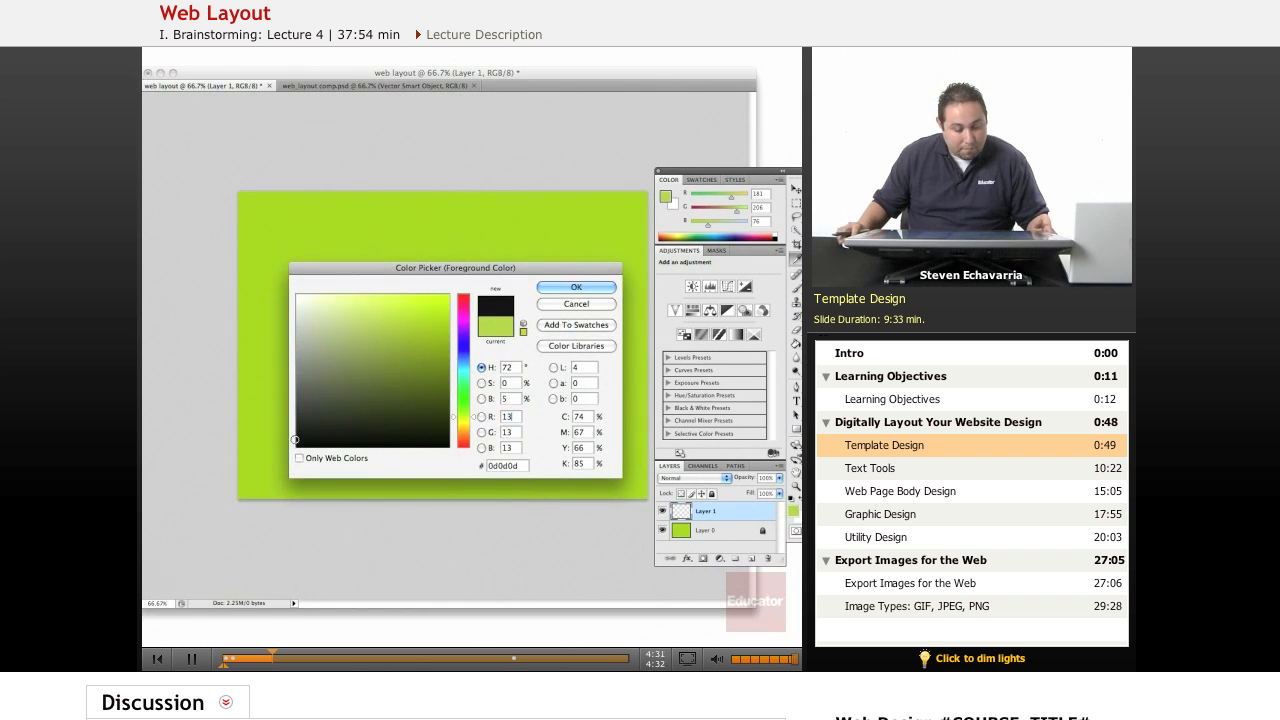
left_click(576, 287)
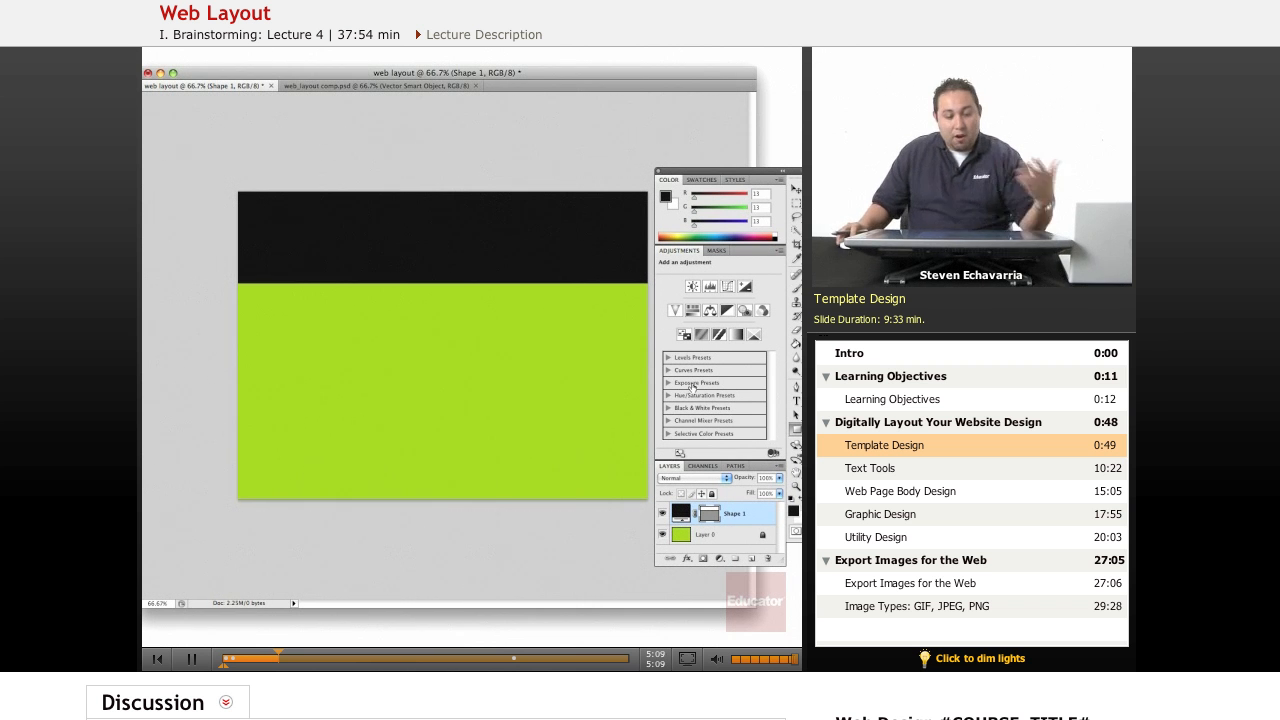
mouse_move(375, 85)
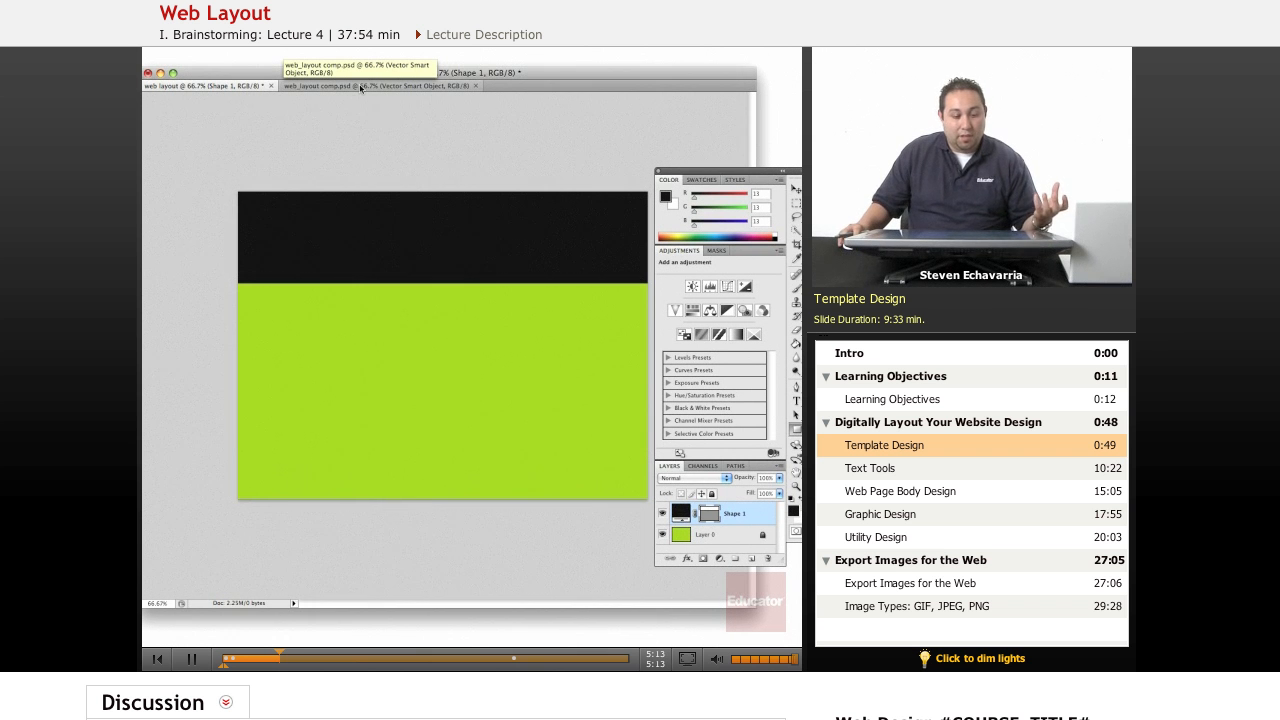
View web_layout comp.psd for reference, then return to the web layout document.
left_click(370, 85)
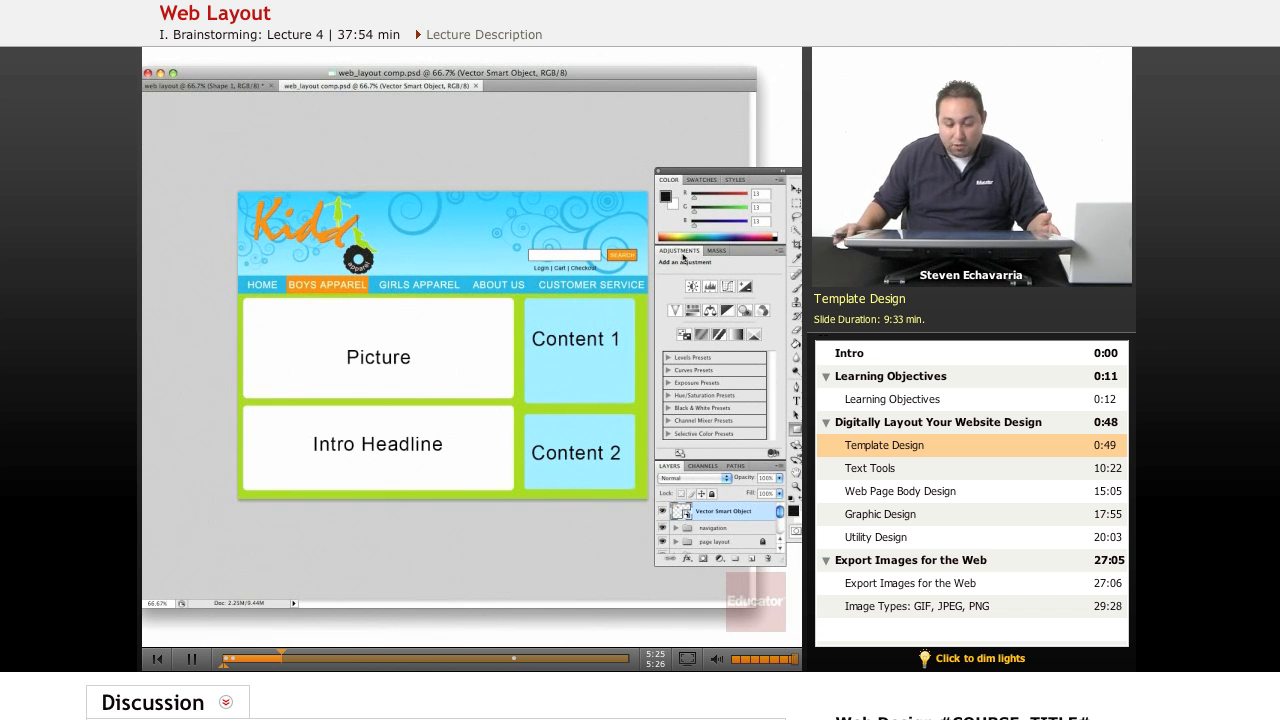
left_click(205, 85)
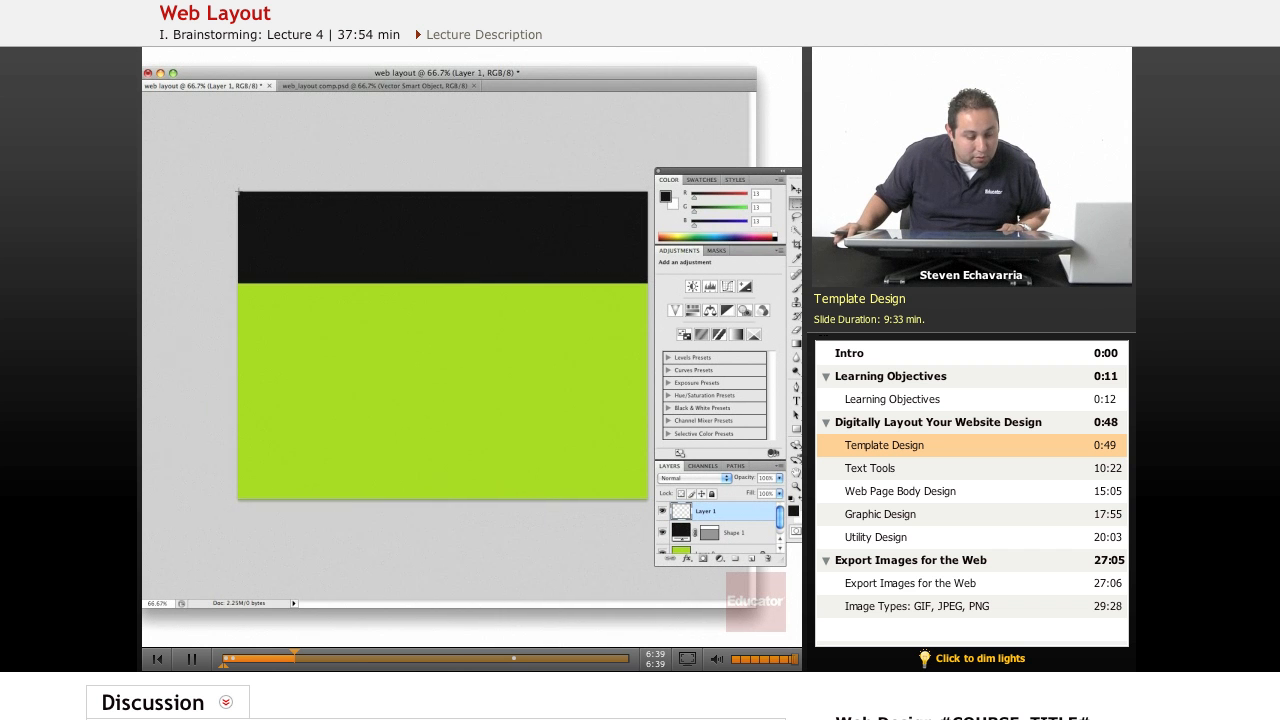
Marquee-select the top header band and pick the black Shape 1 layer for deletion.
left_click_drag(240, 192, 295, 238)
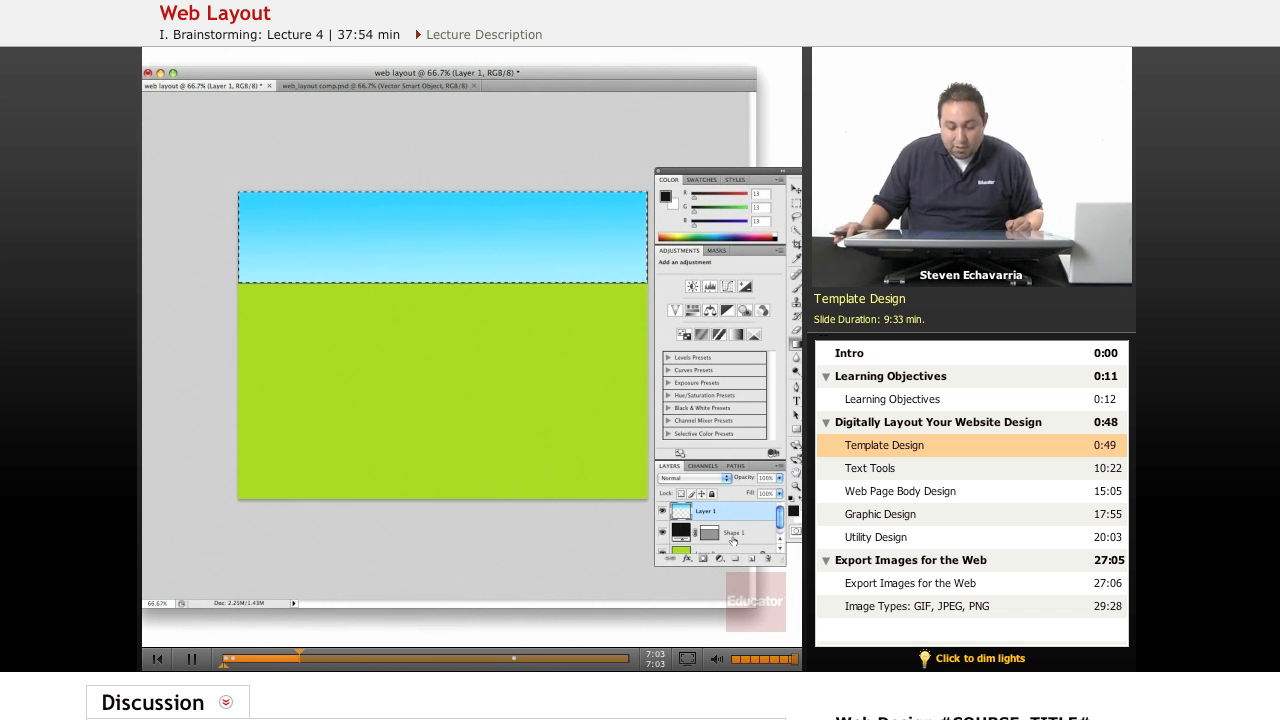
left_click(728, 532)
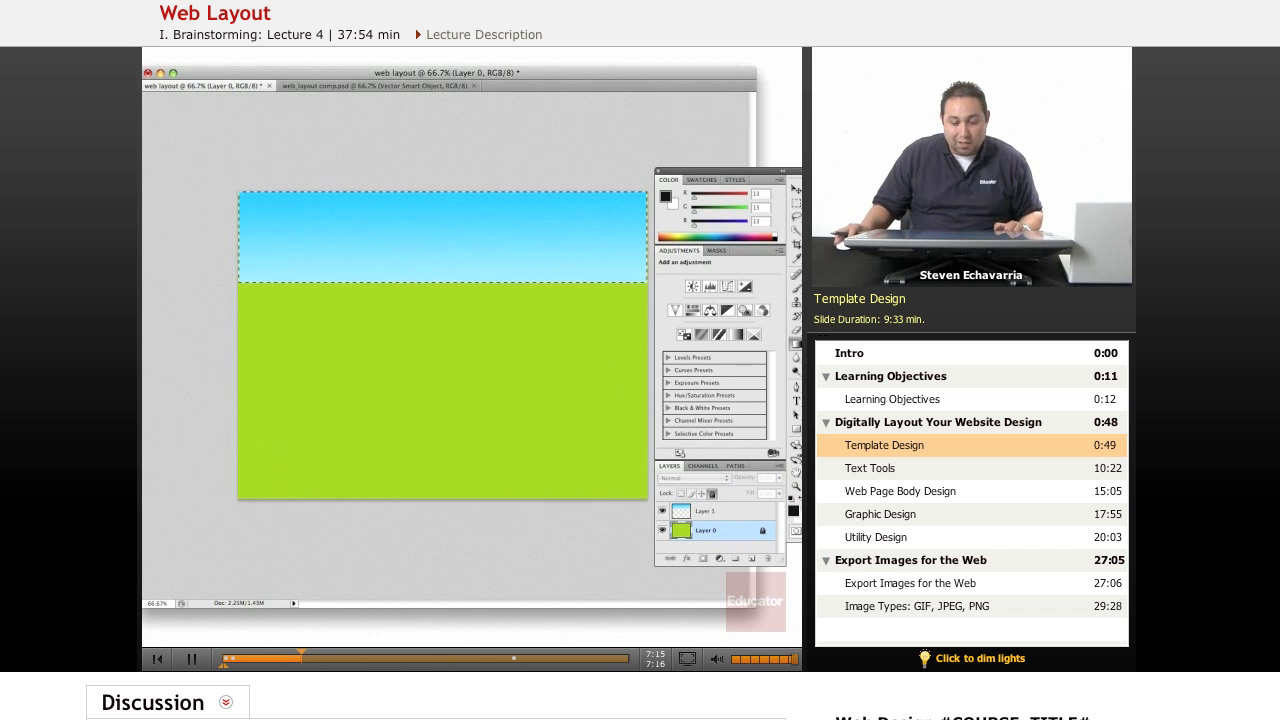
mouse_move(613, 247)
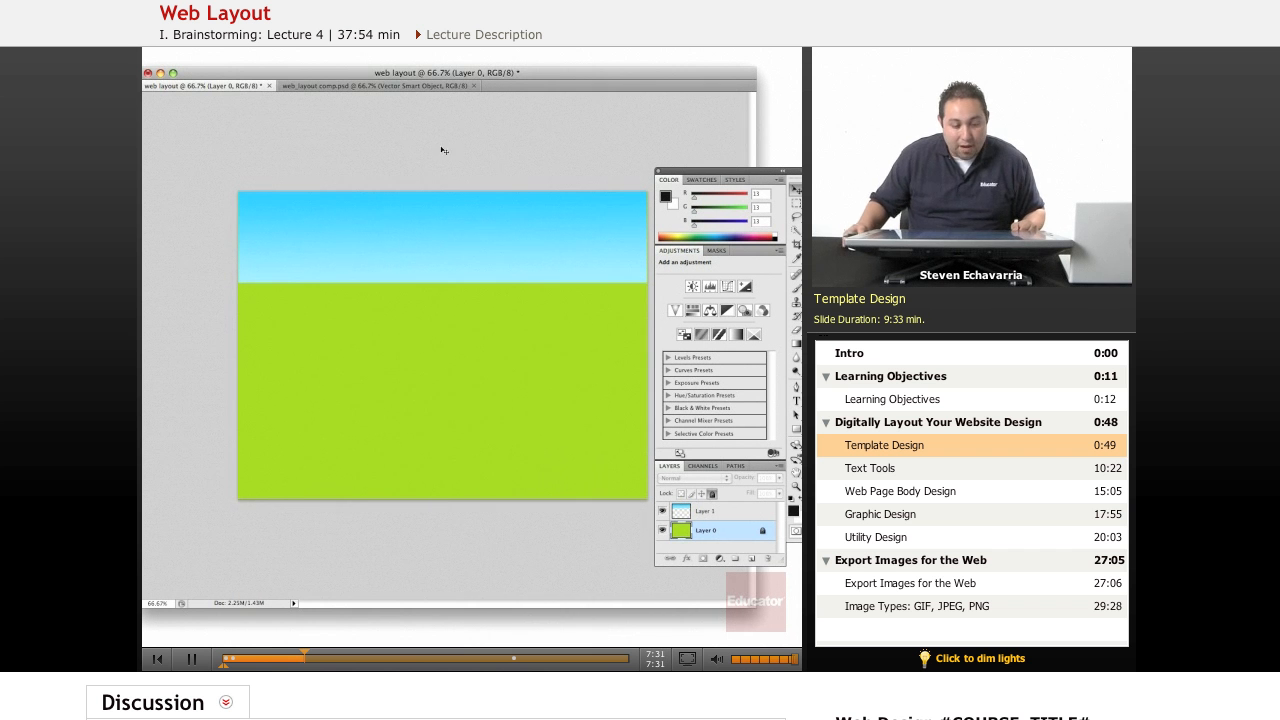
Recheck the comp, return to web layout, and begin renaming the blue gradient layer.
left_click(375, 85)
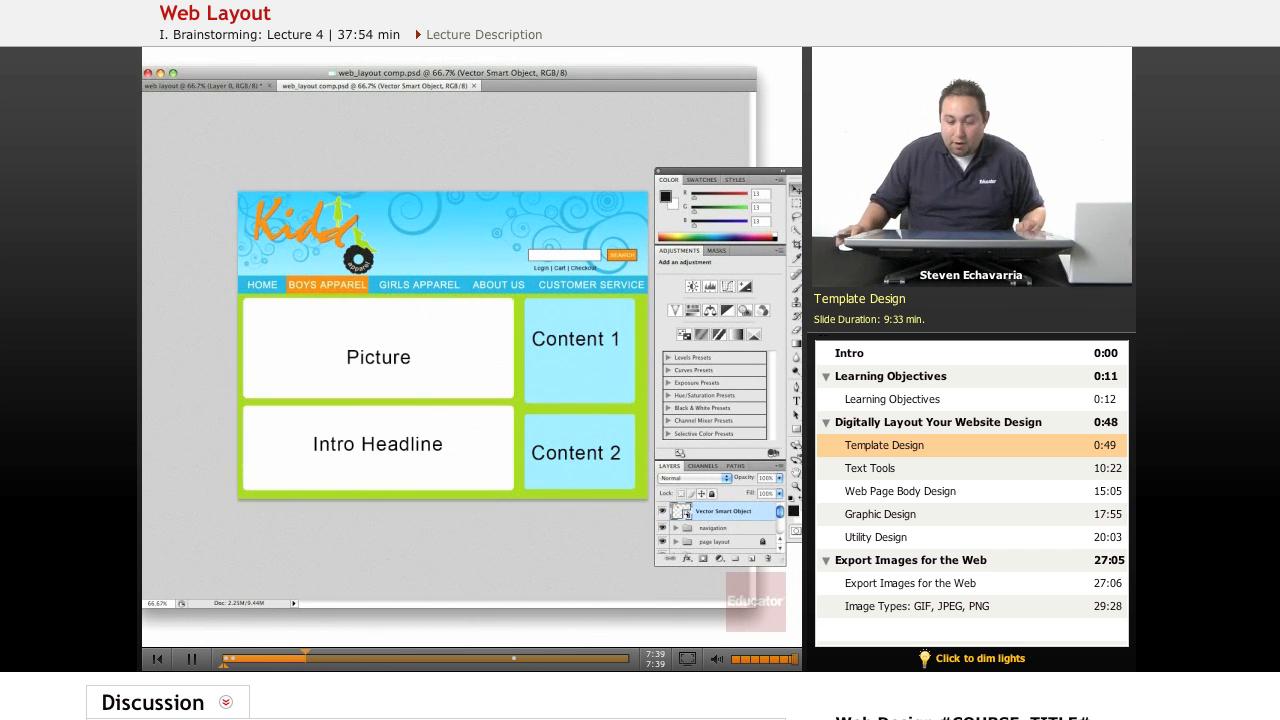
left_click(203, 85)
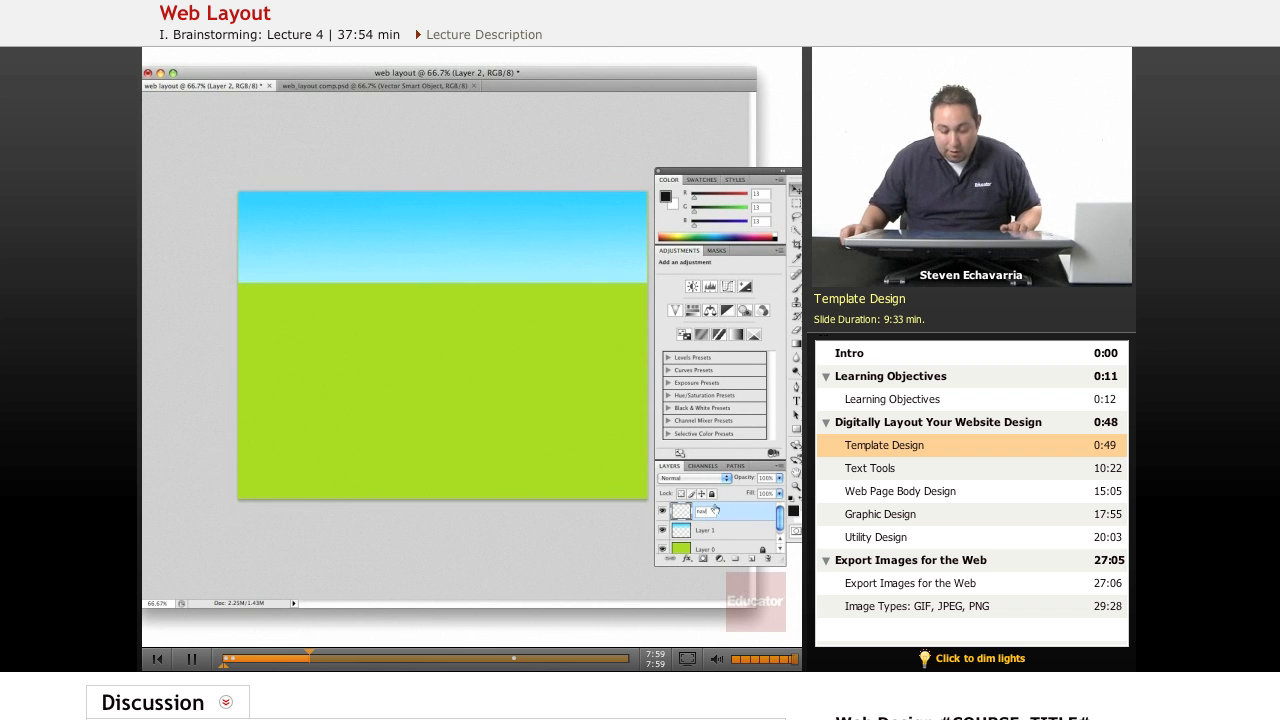
left_click(705, 530)
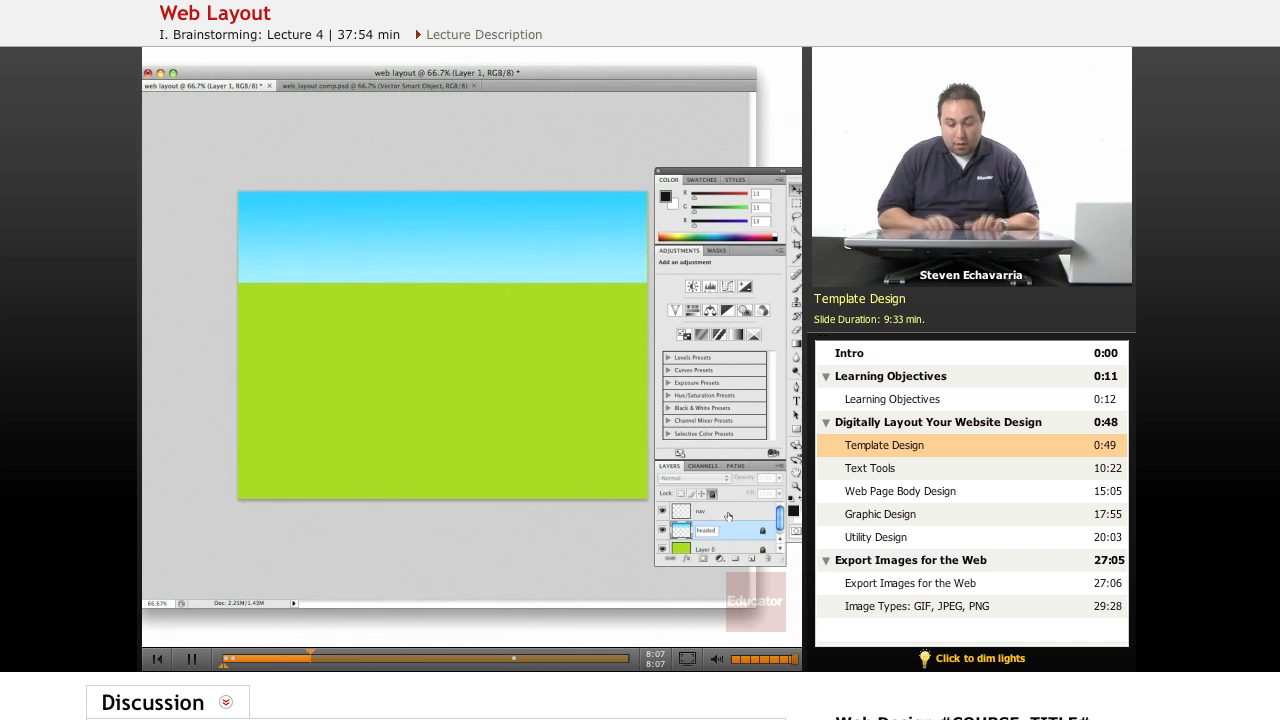
Confirm the gradient layer's new name, header.
left_click(705, 513)
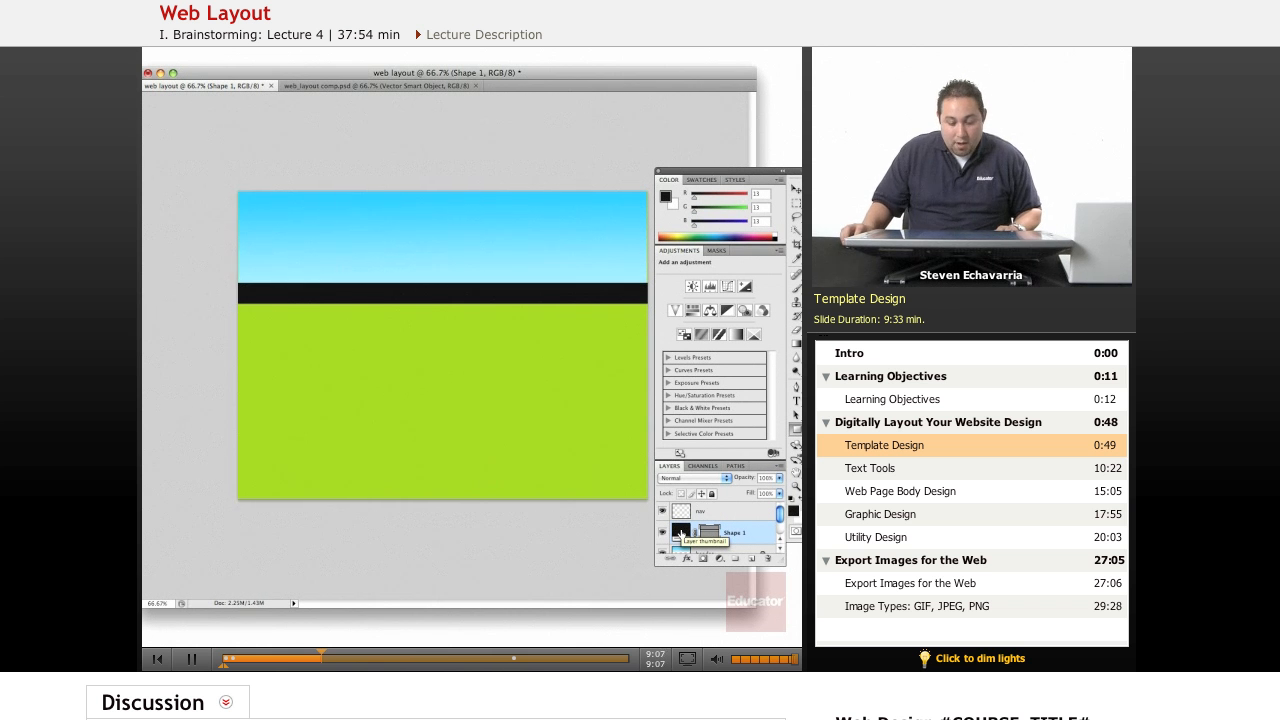
After rechecking the comp, recolour the Shape 1 navigation bar to teal #72a09f.
left_click(380, 85)
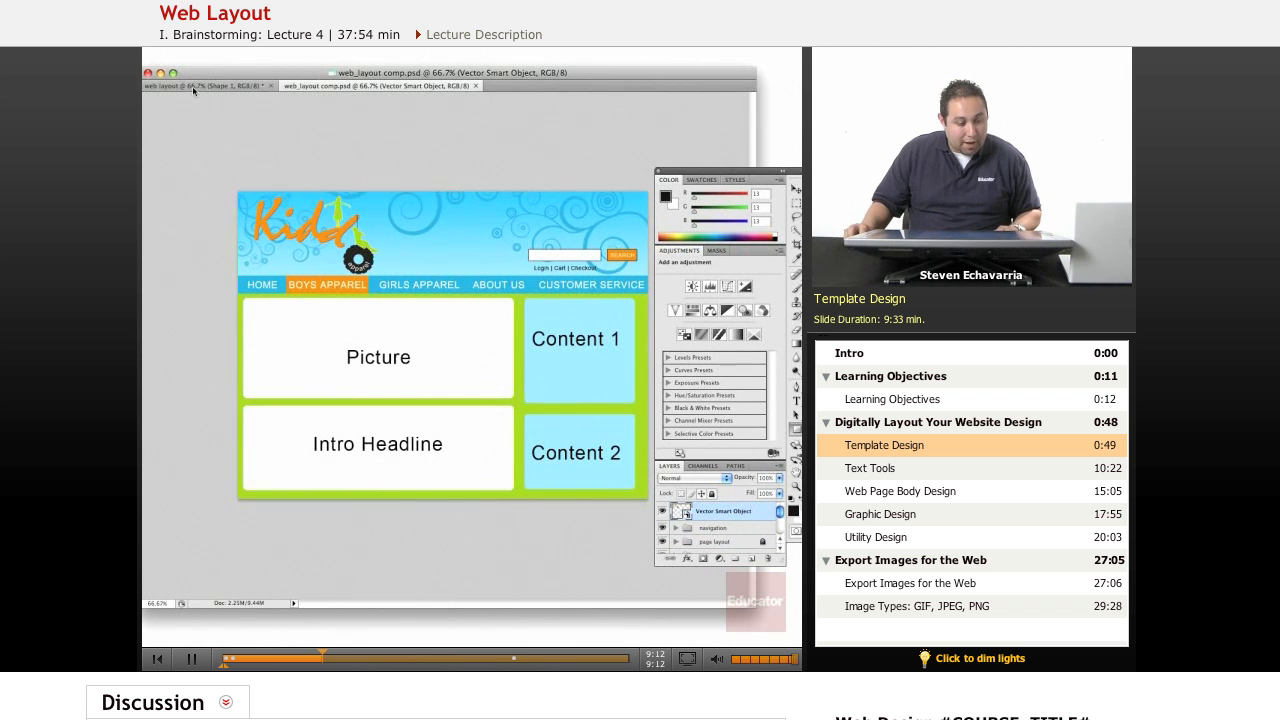
left_click(205, 85)
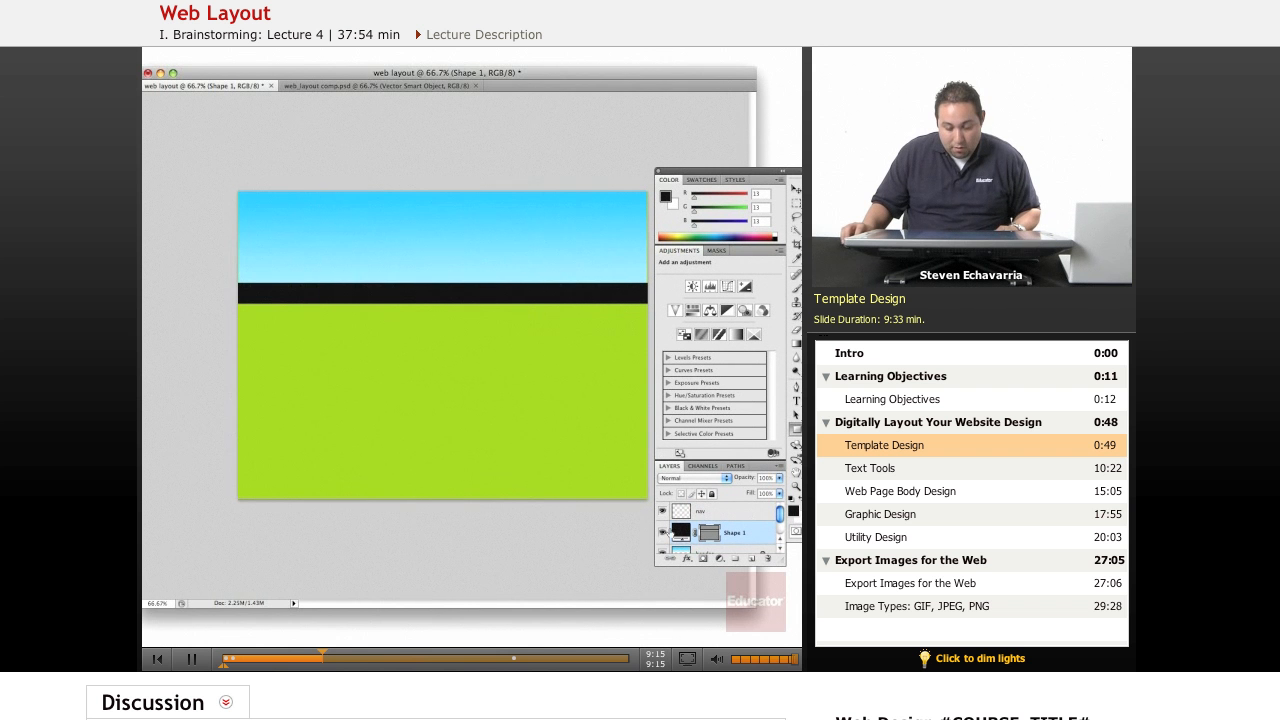
left_click(667, 195)
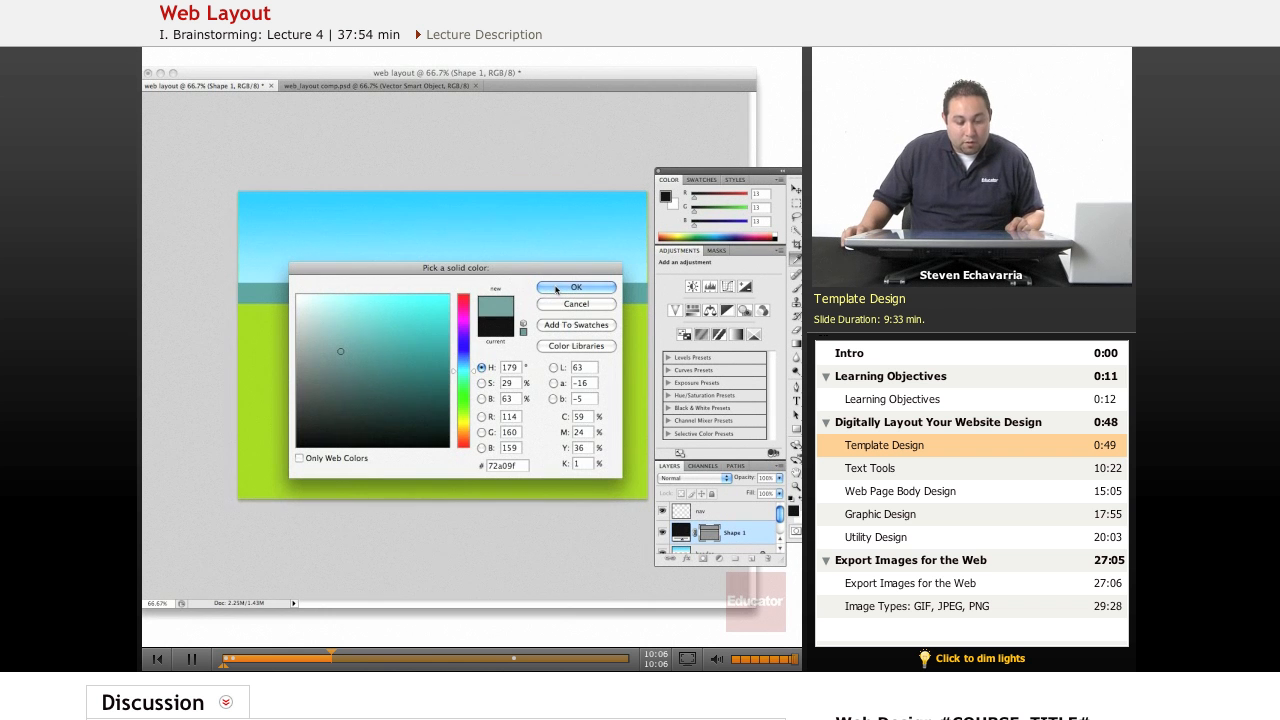
left_click(575, 288)
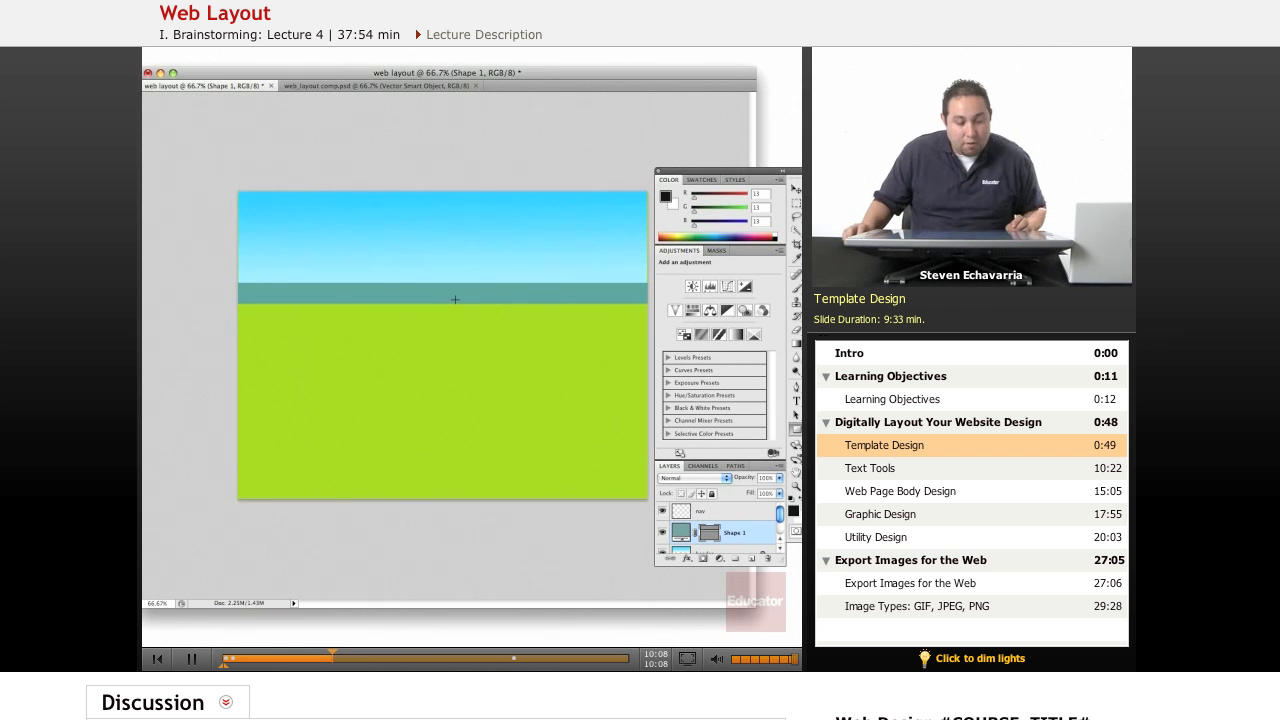